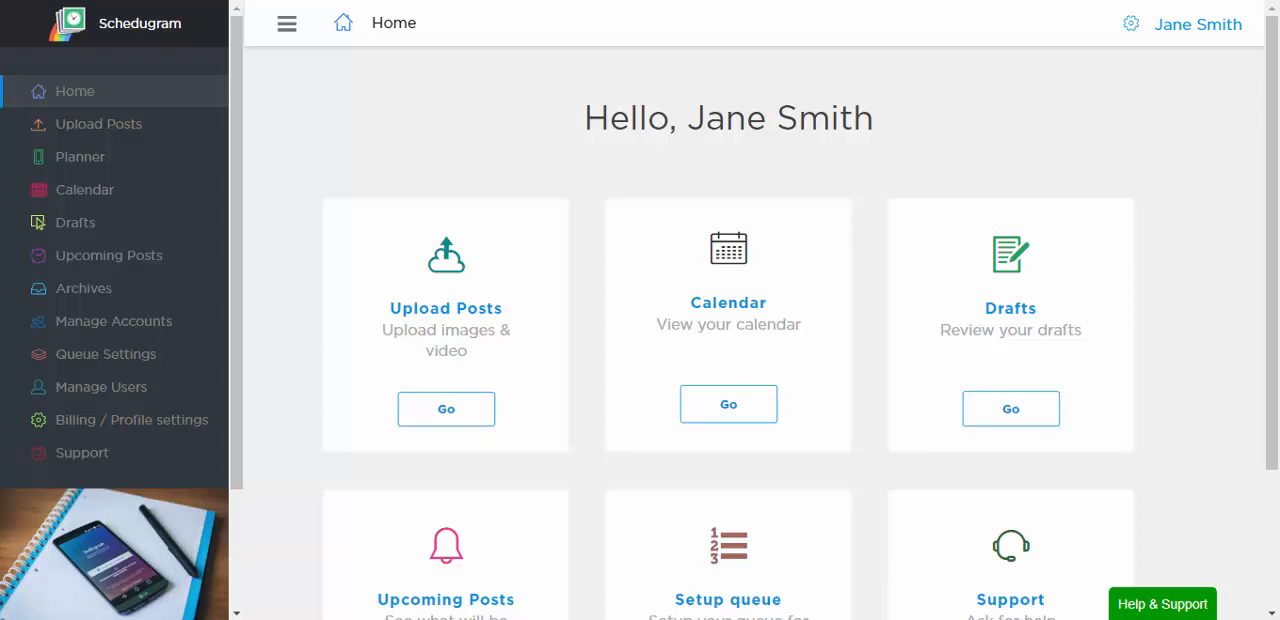
Start a new upload from the computer and pick the alarm-clock photo.
click(444, 408)
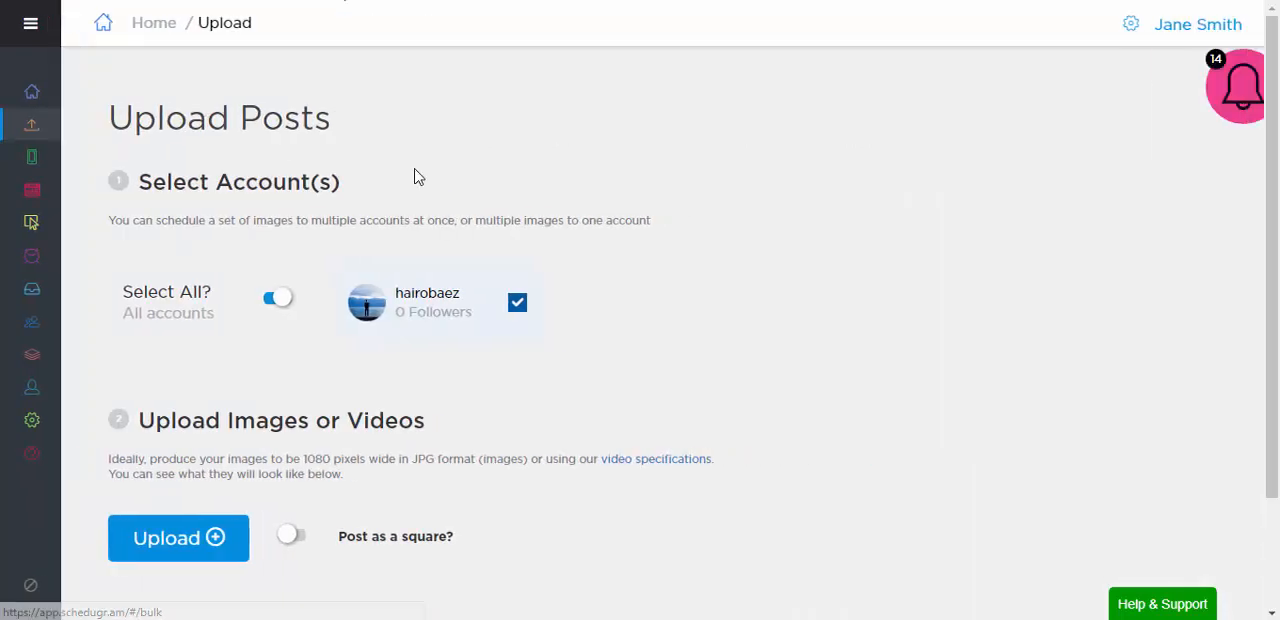
click(178, 538)
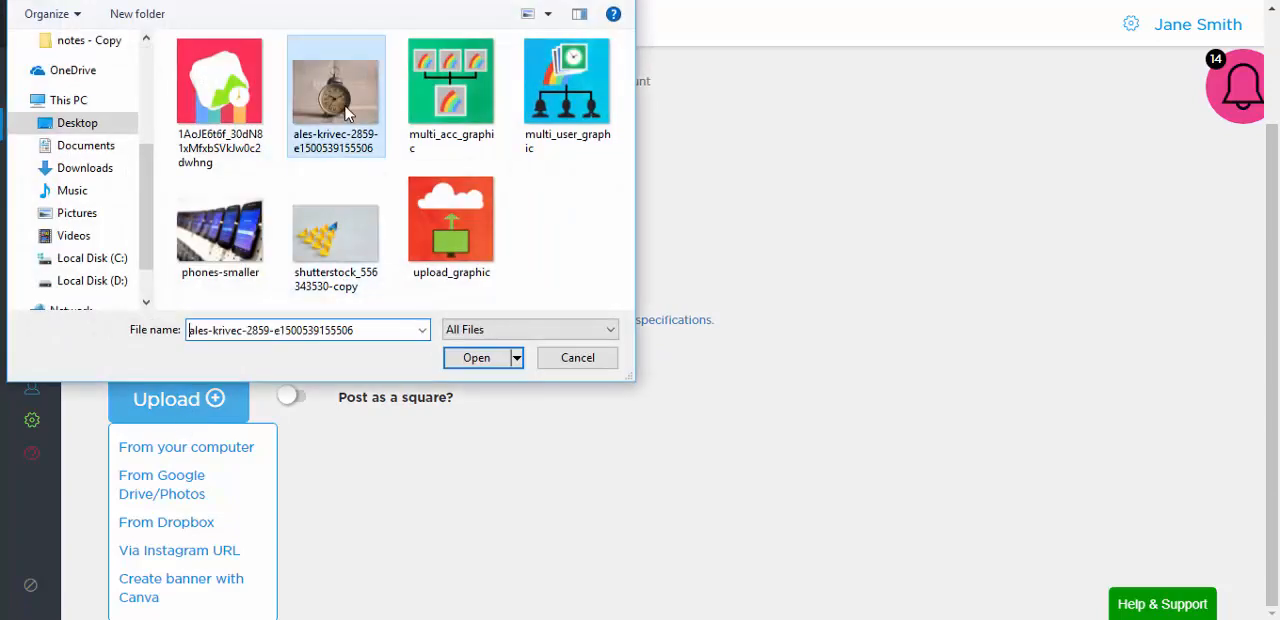
Load the photo, caption it "Schedugram saves you time!" and add #schedugram as first comment.
click(476, 356)
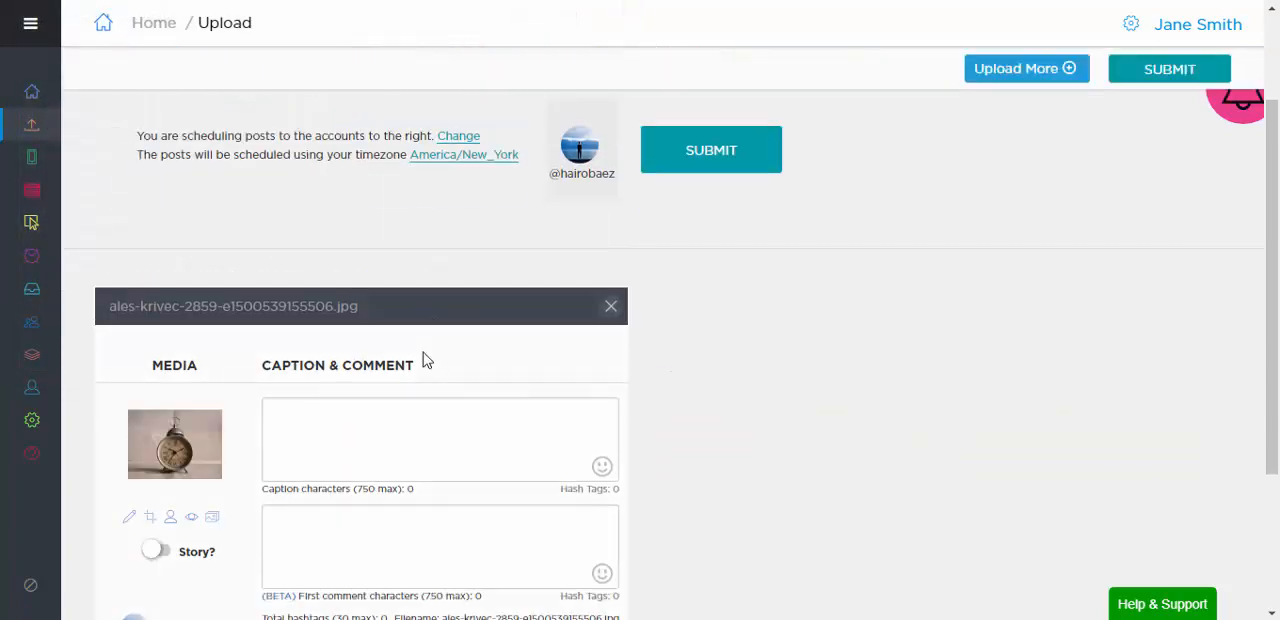
text(Schedugram saves you time!)
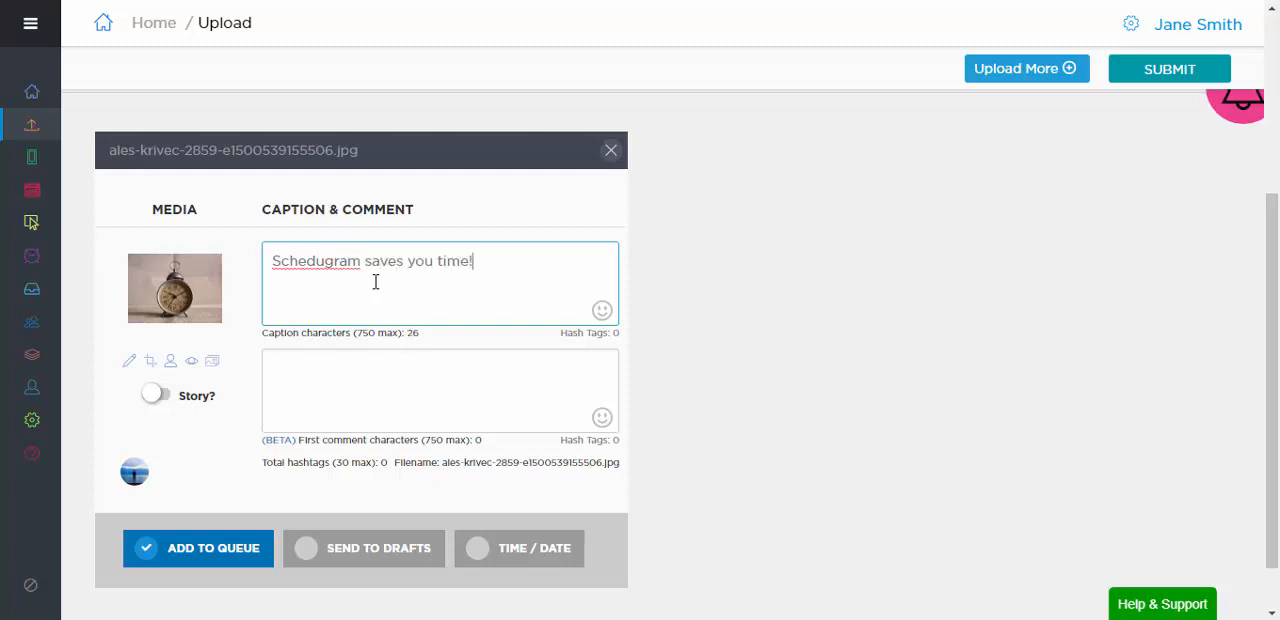
text(#sche)
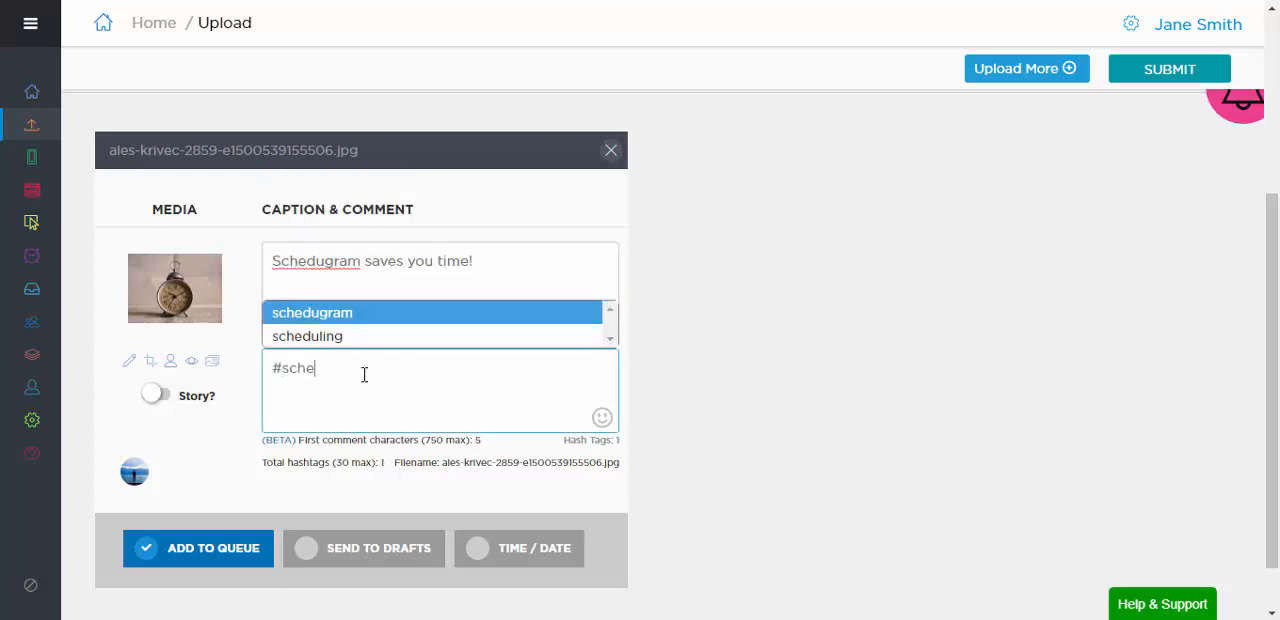
click(312, 312)
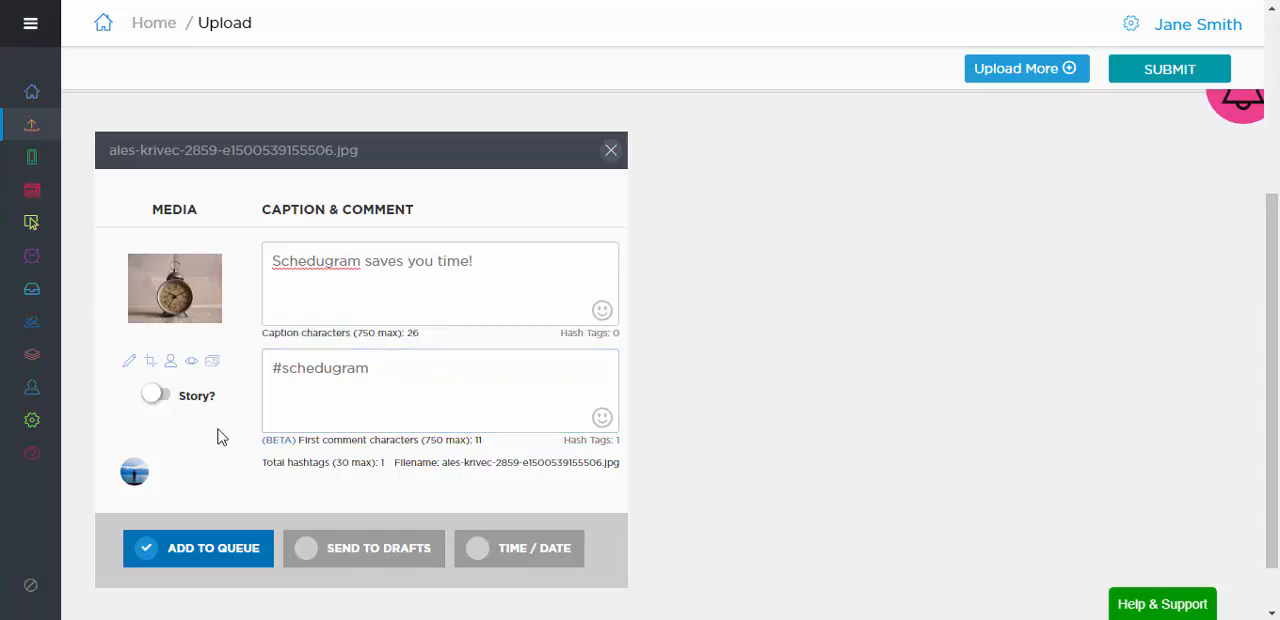
mouse_move(130, 360)
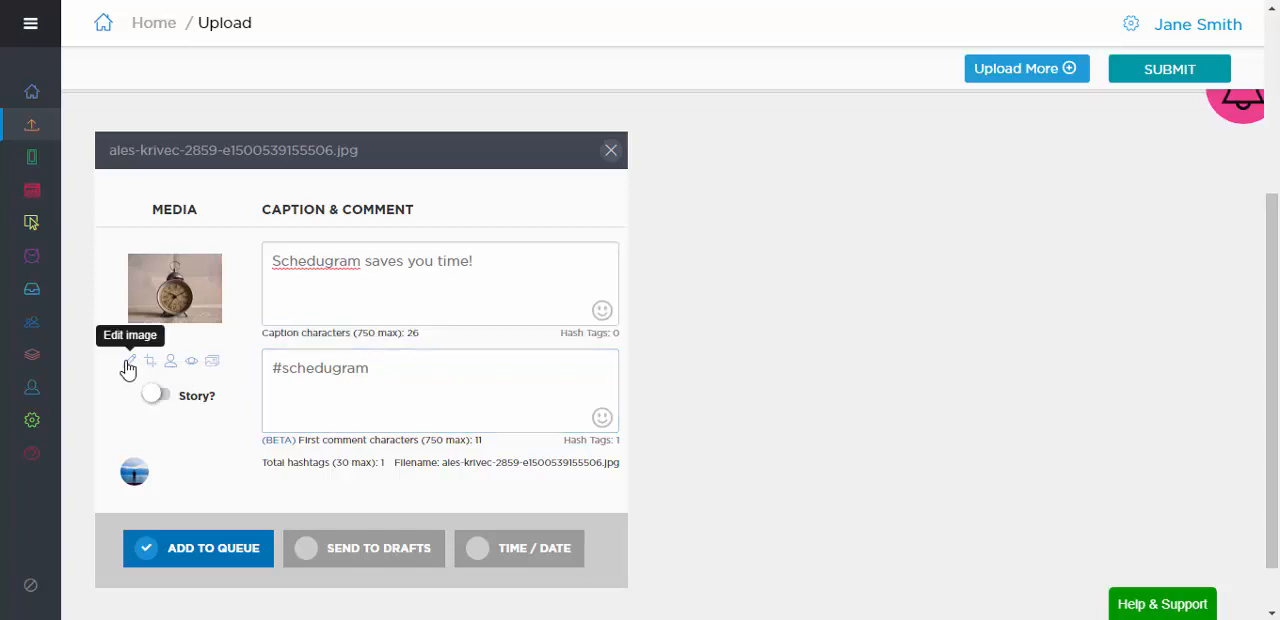
click(128, 362)
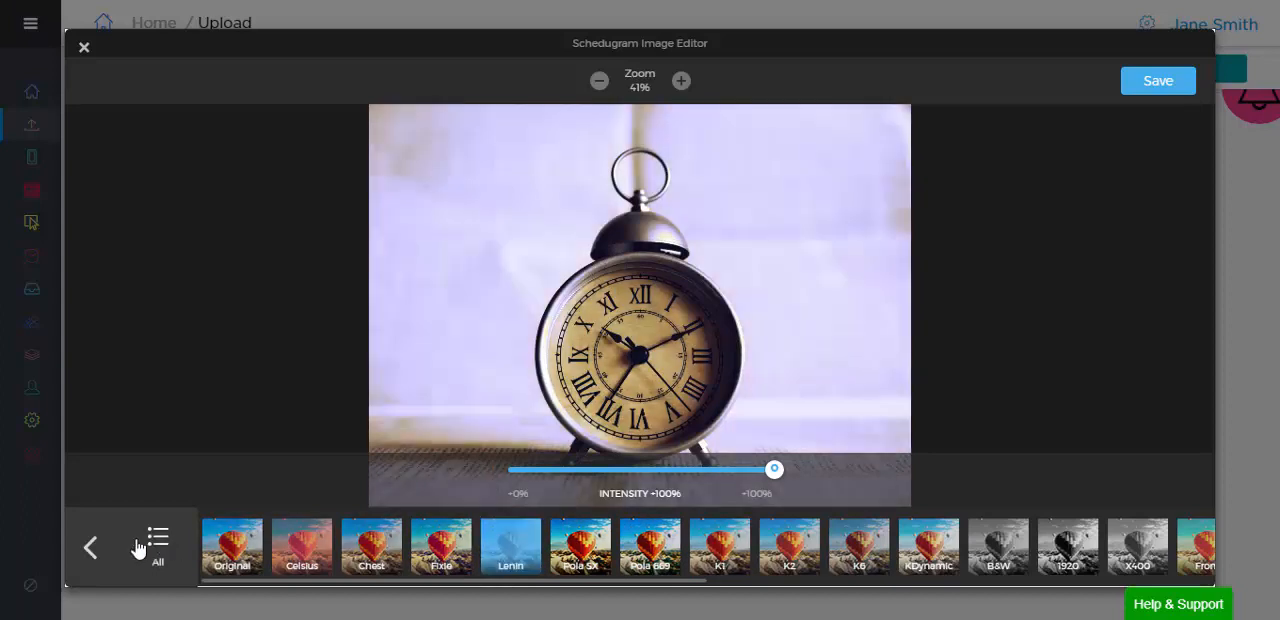
click(1156, 80)
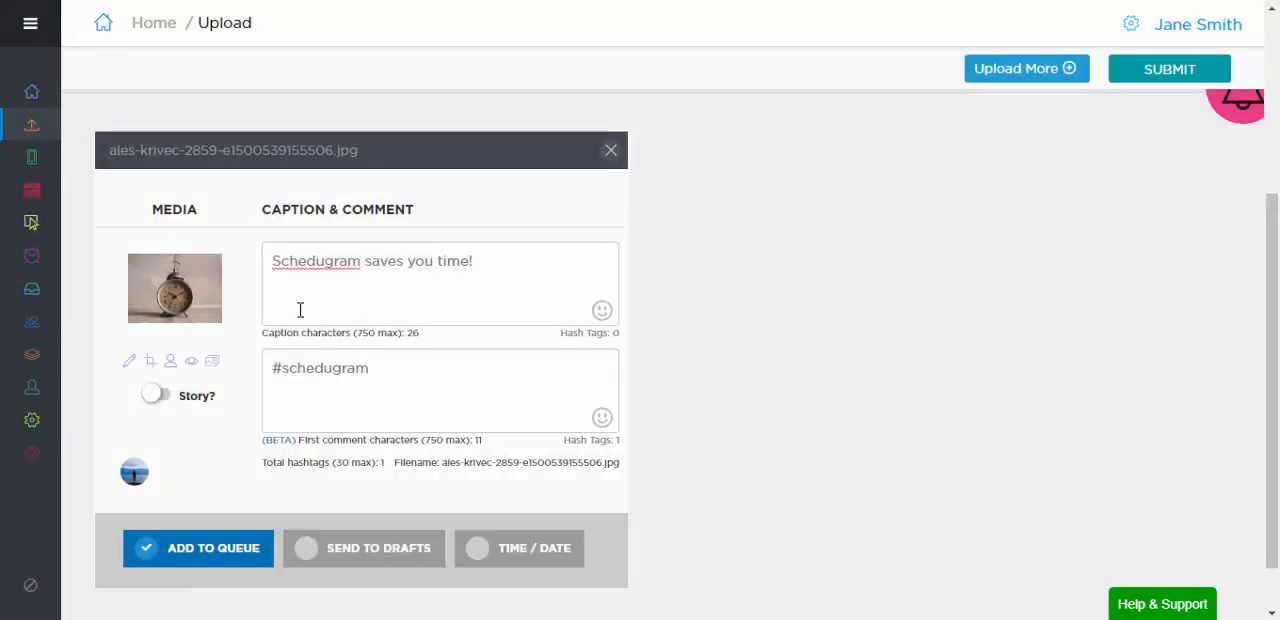
scroll(down, 3)
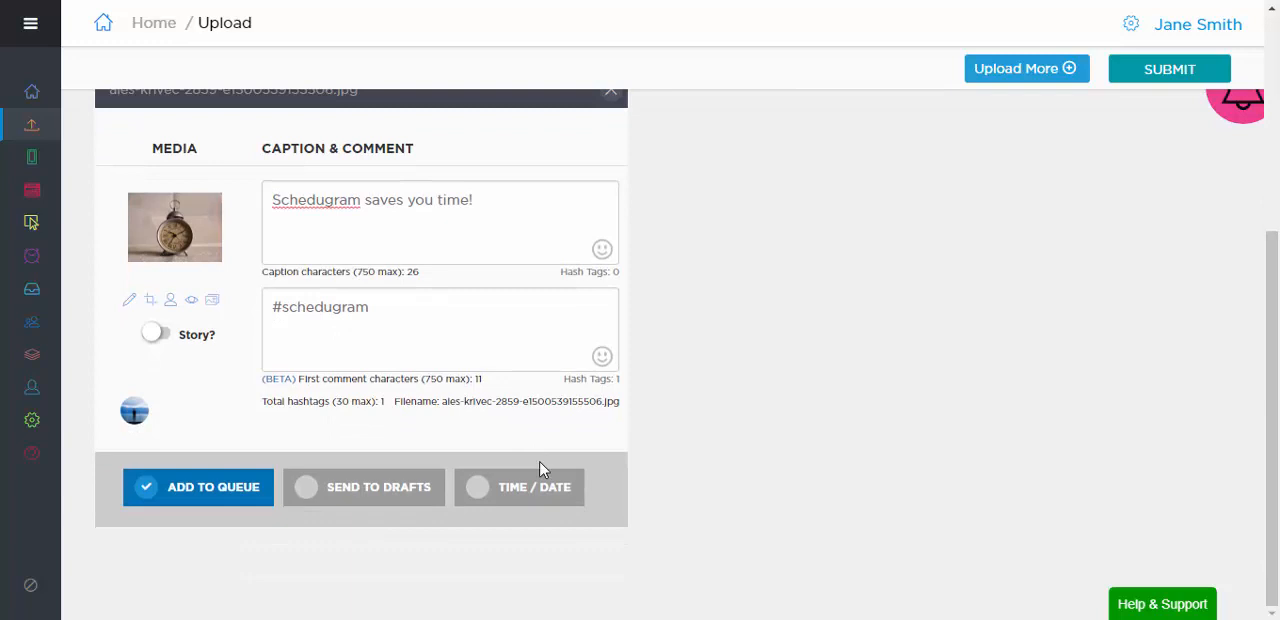
Schedule the clock post for a chosen date and time in November 2017.
click(520, 488)
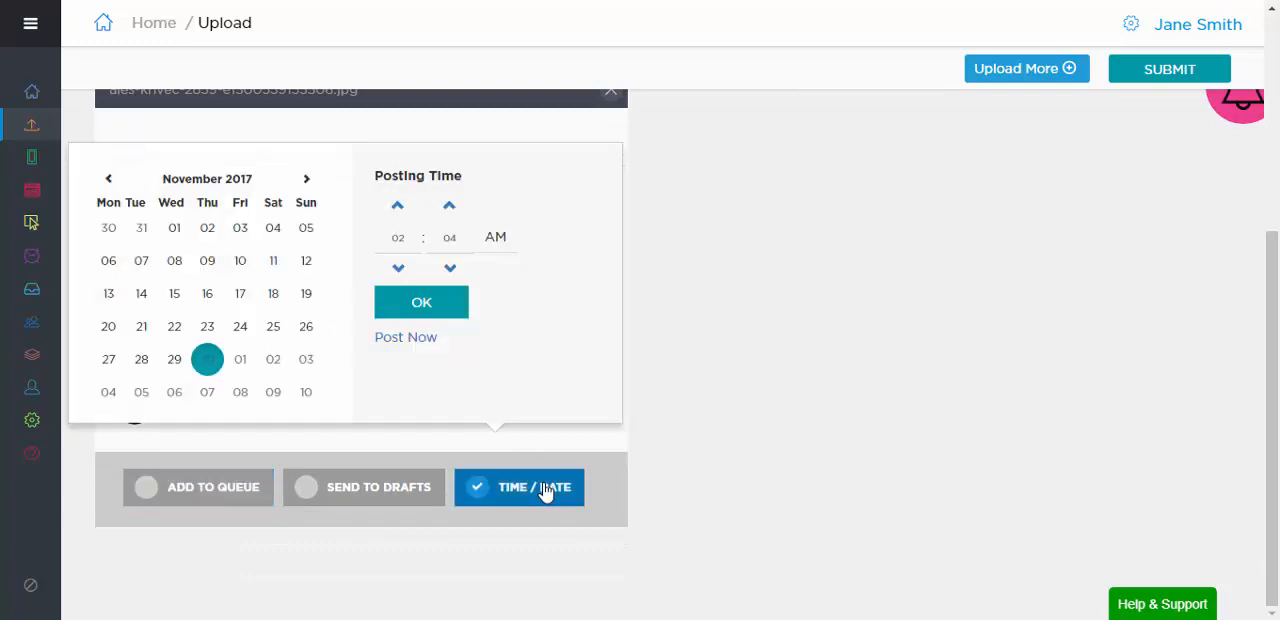
click(364, 488)
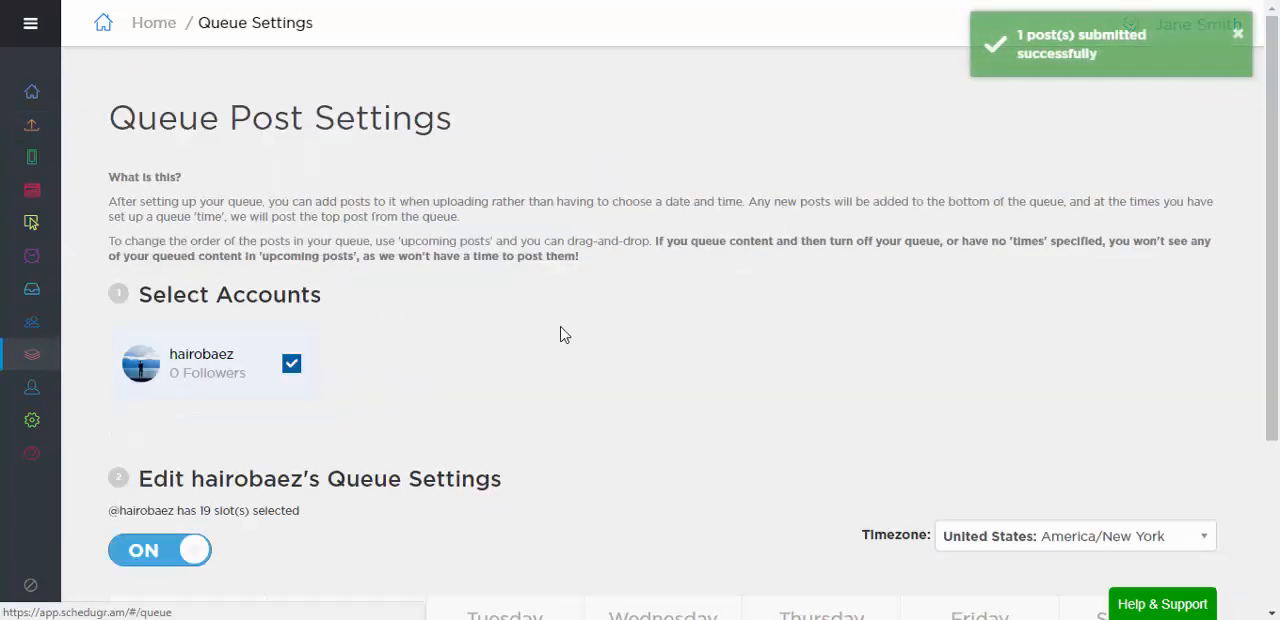
Scroll through the Queue Post Settings page after the post is submitted.
scroll(down, 3)
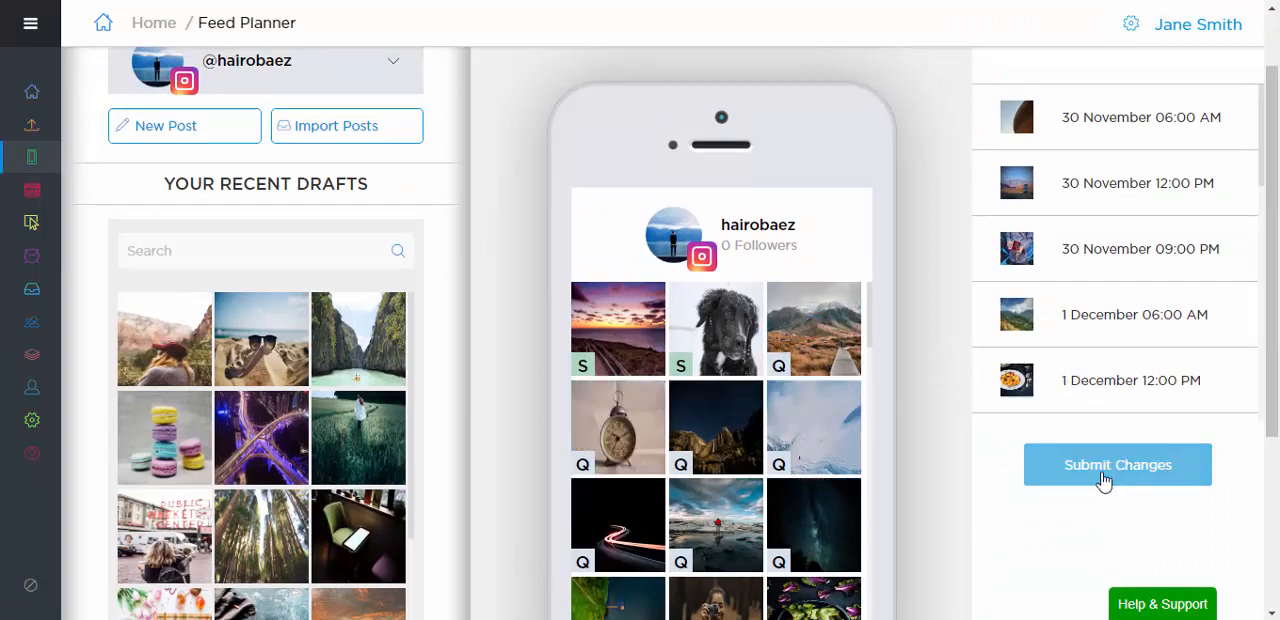
Save the Feed Planner changes before viewing the Nov 27 – Dec 3 calendar.
click(1116, 464)
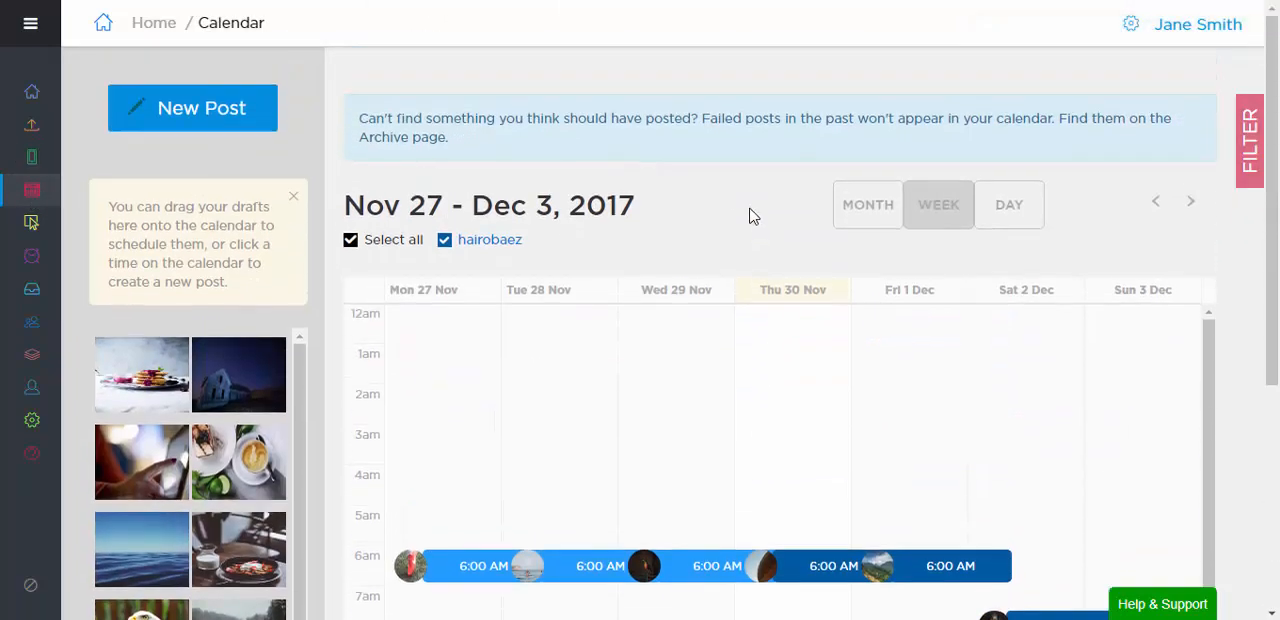
mouse_move(408, 304)
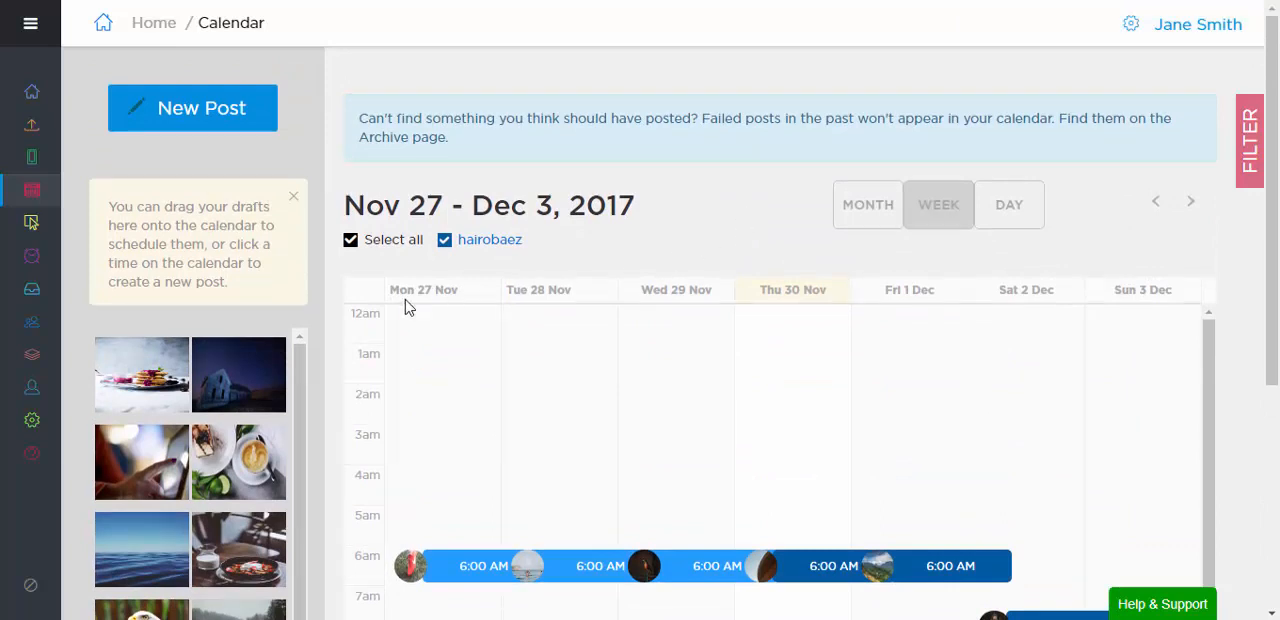
mouse_move(32, 388)
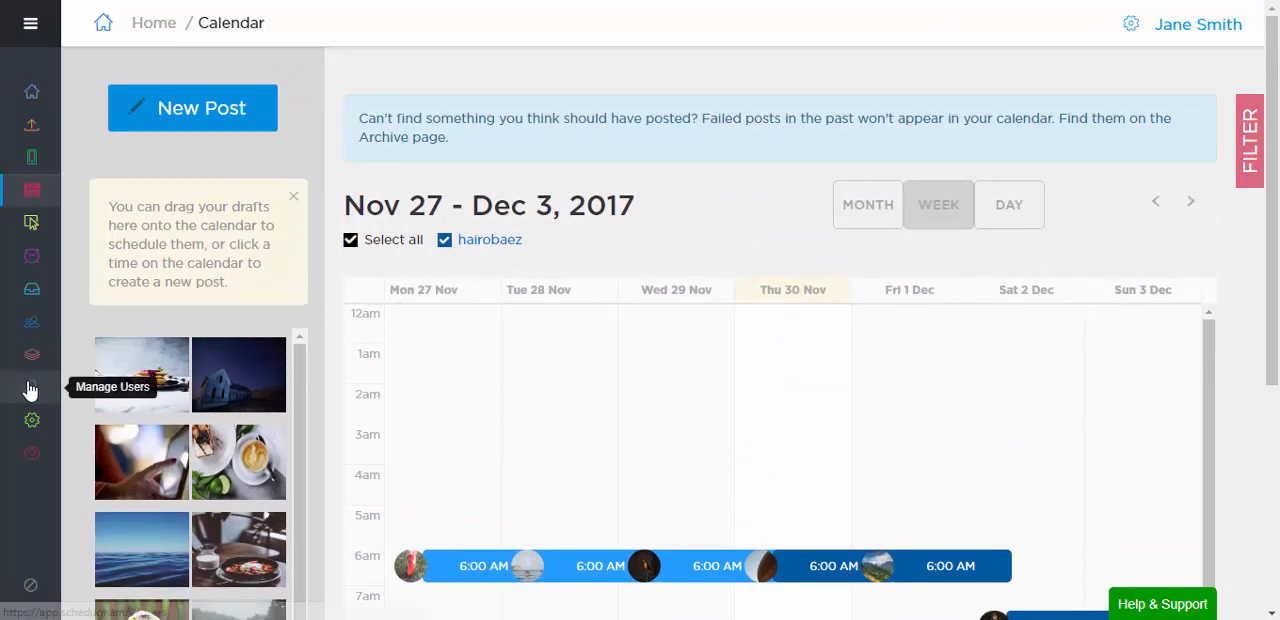
click(32, 388)
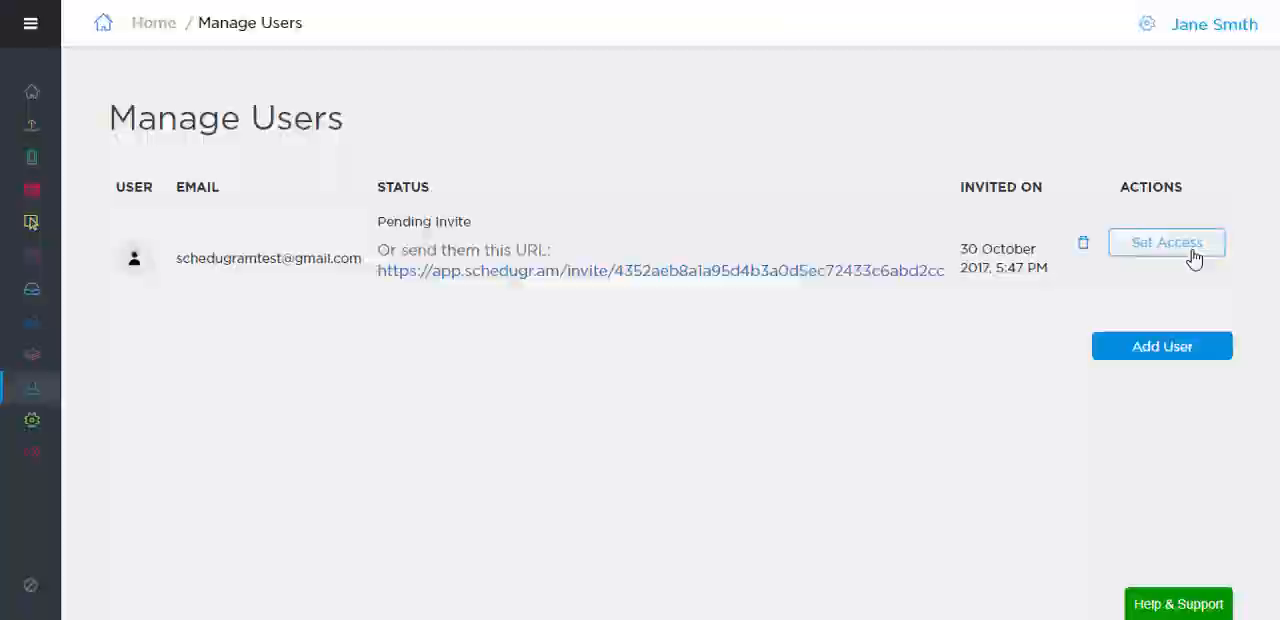
click(1166, 242)
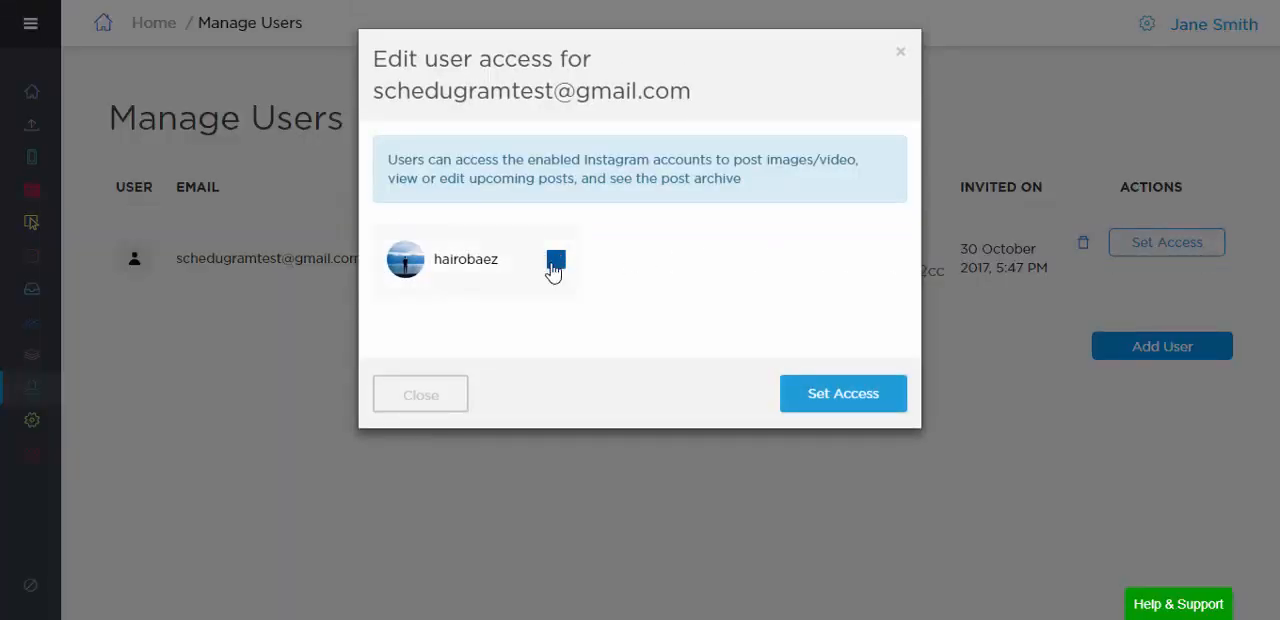
click(844, 392)
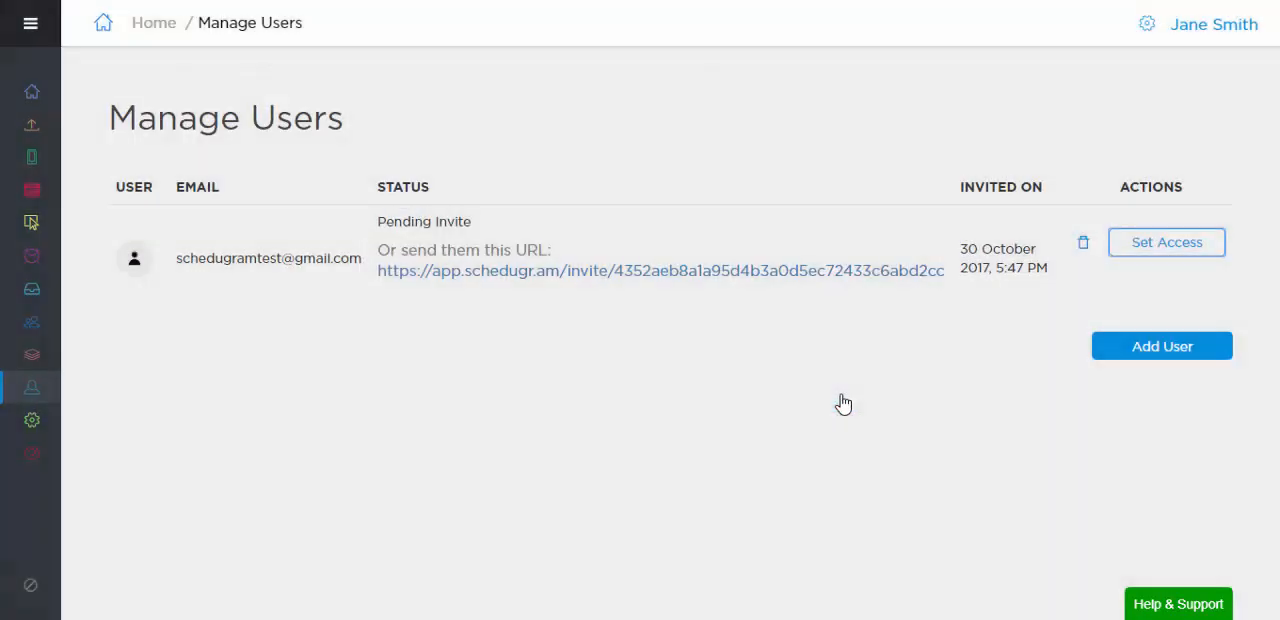
mouse_move(528, 370)
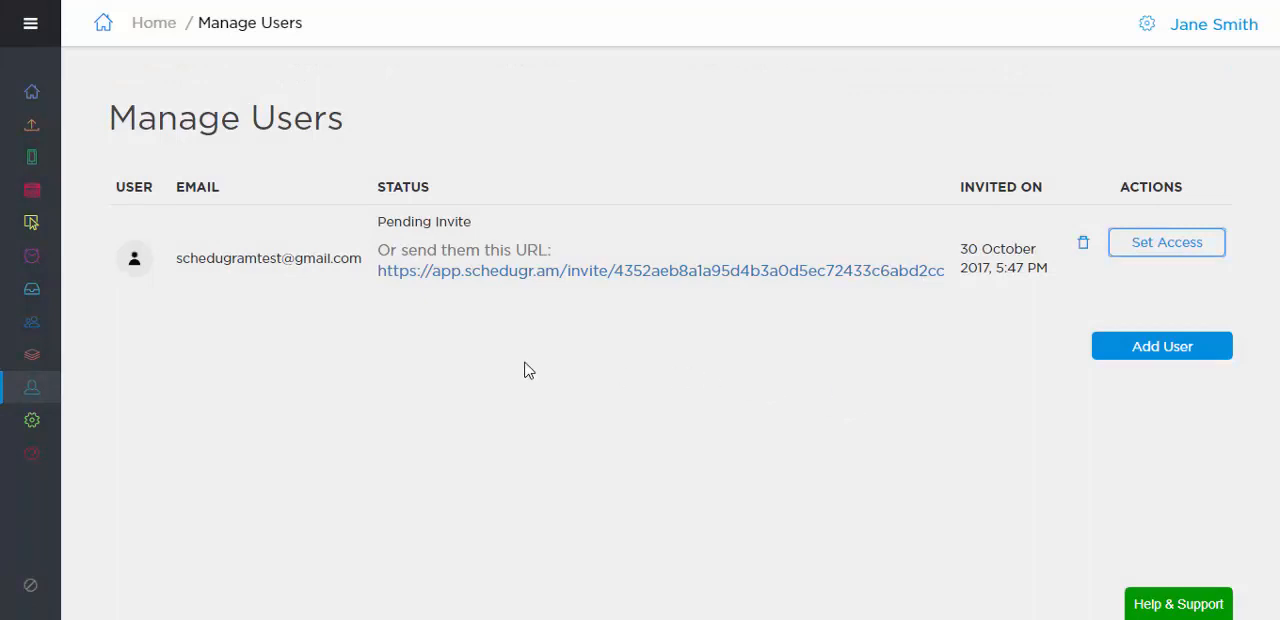
click(32, 322)
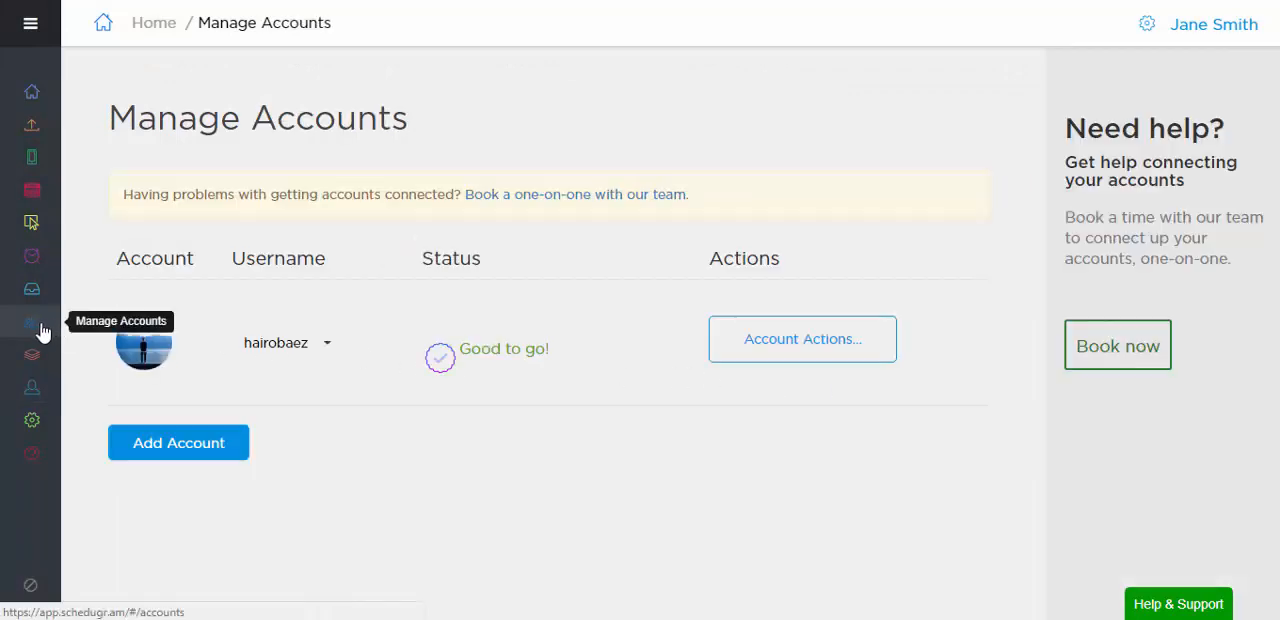